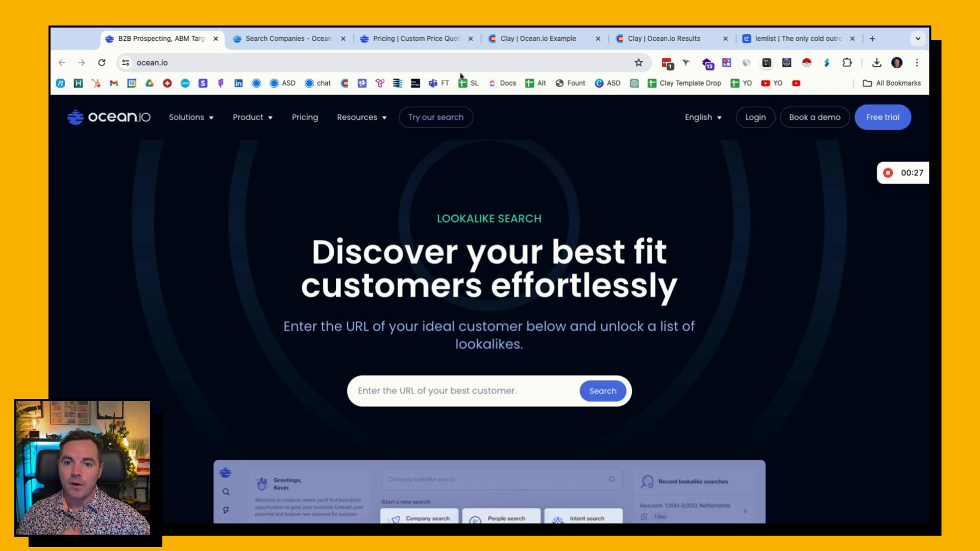
# Step: Check Ocean.io's pricing FAQ showing the €250/$275 monthly minimum, then go to the Clay Example table
pyautogui.click(415, 39)
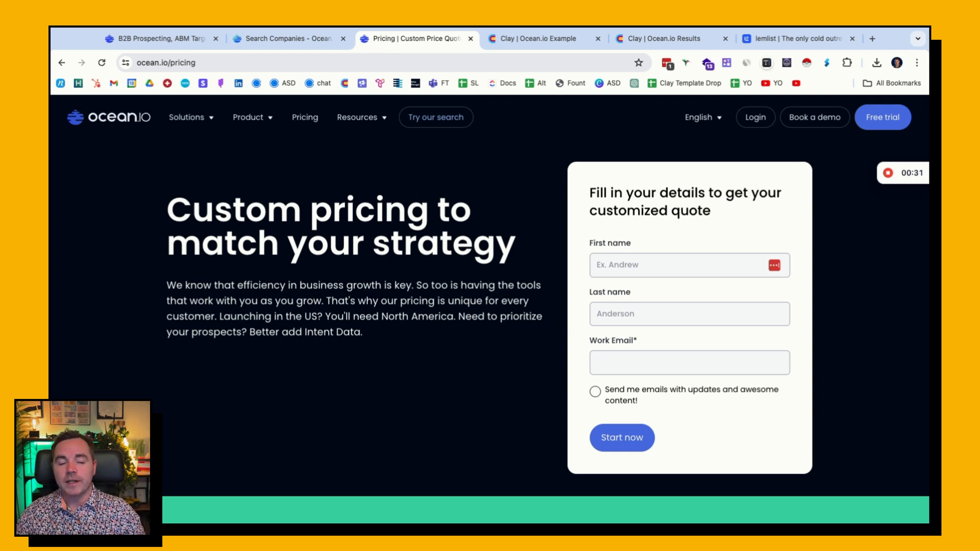
pyautogui.click(362, 117)
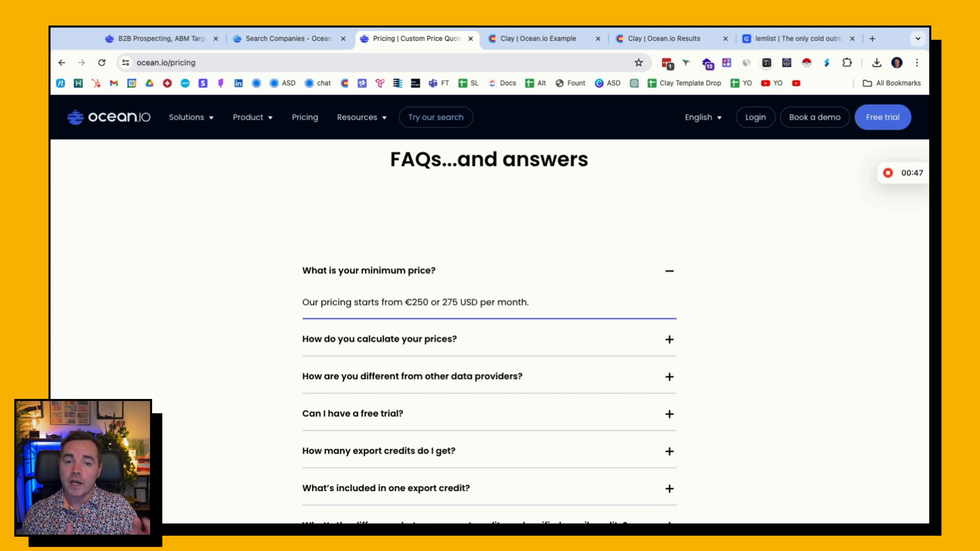
pyautogui.click(542, 38)
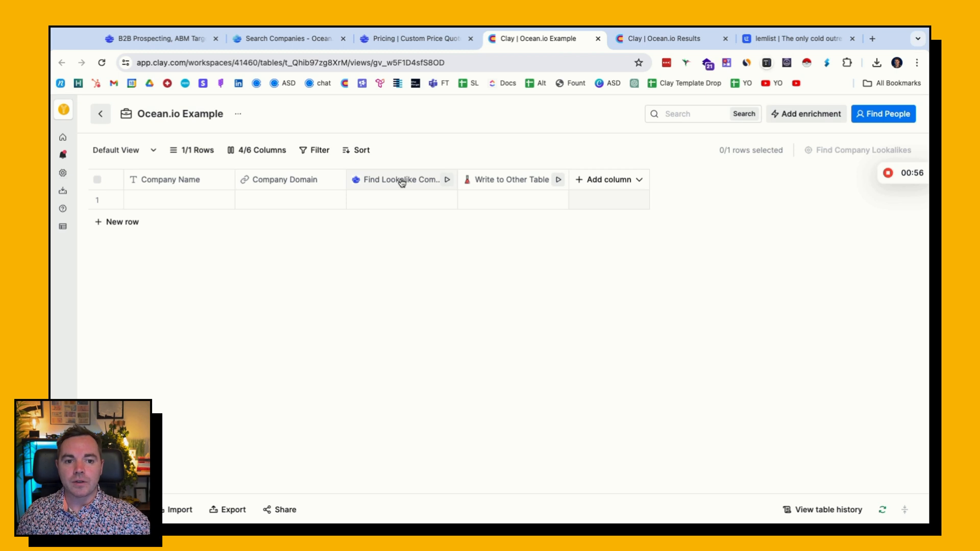
# Step: Review the Find Lookalike Companies column settings down to its 10-result limit, then move to lemlist's site
pyautogui.click(400, 180)
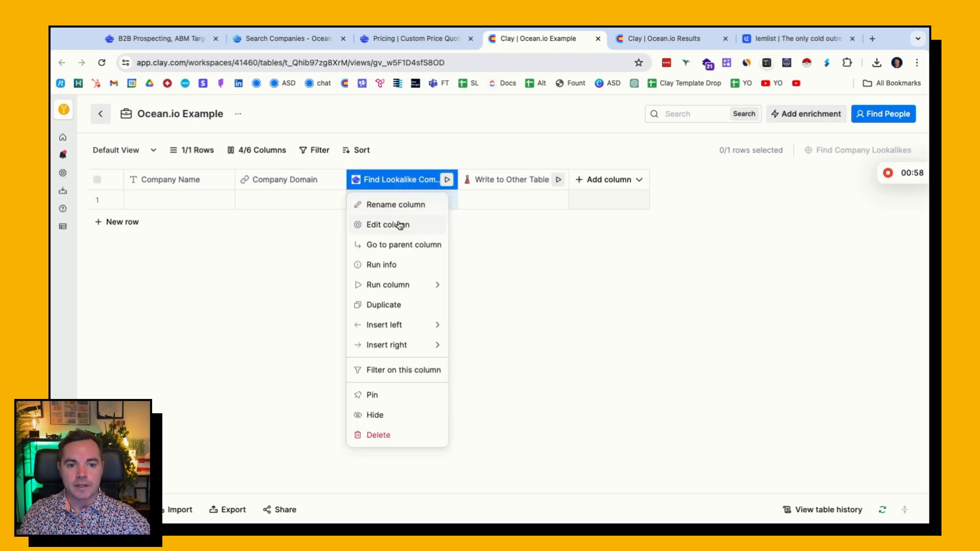
pyautogui.click(386, 224)
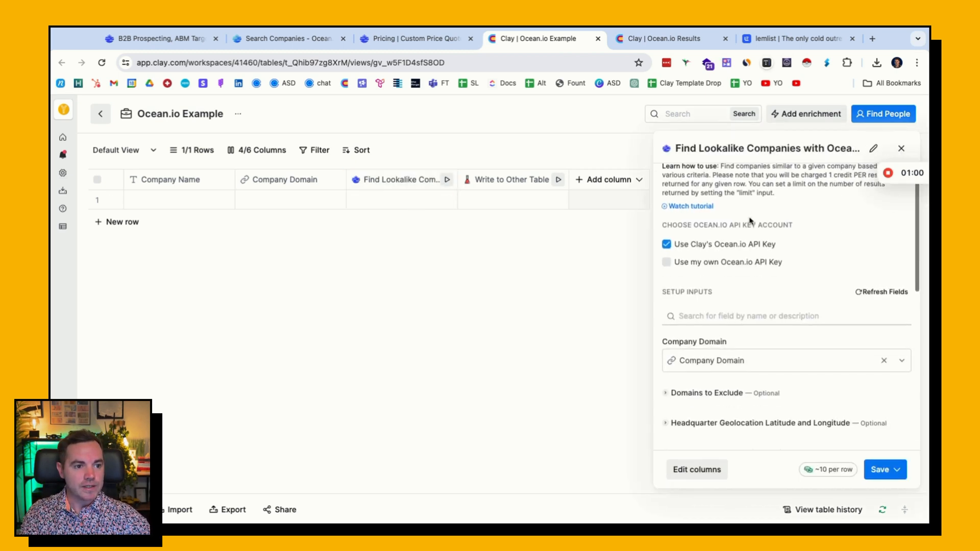
pyautogui.scroll(-3)
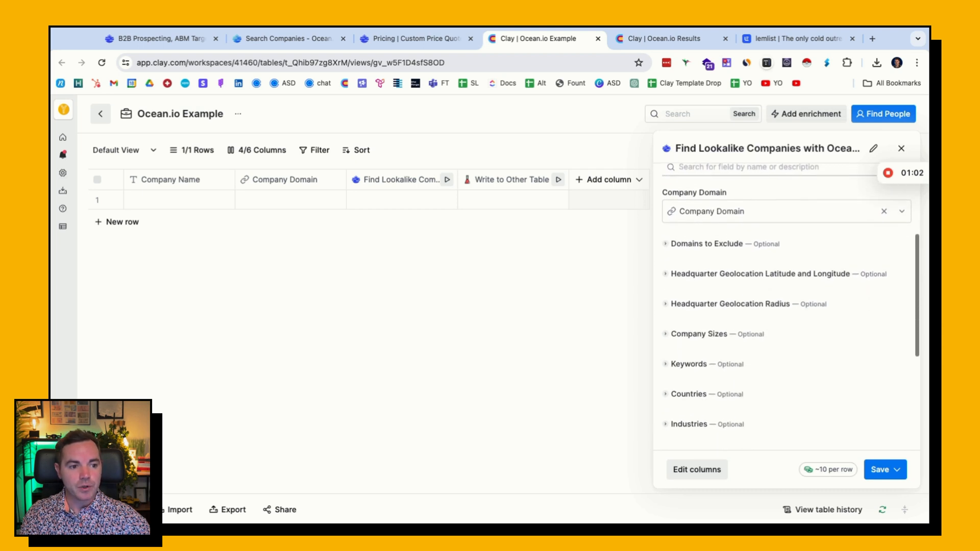
pyautogui.scroll(-3)
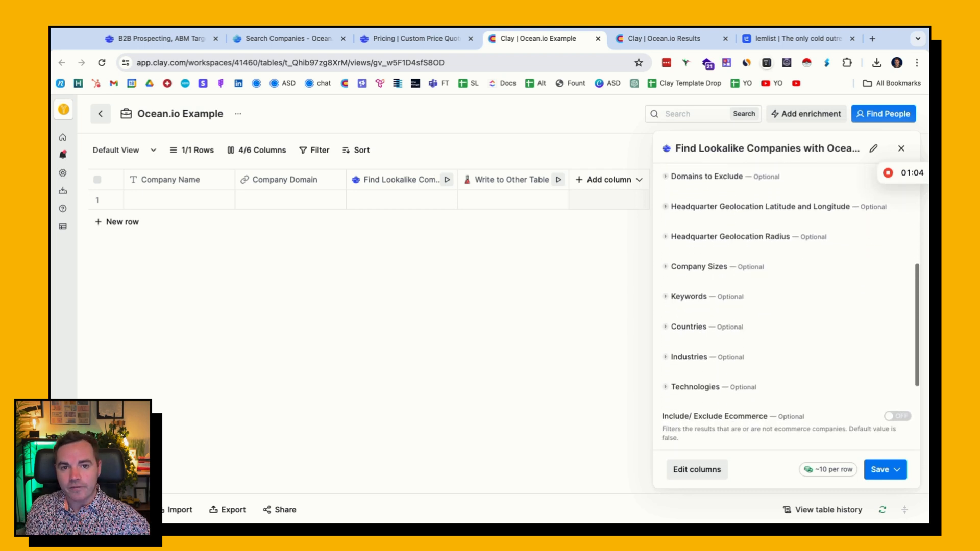
pyautogui.scroll(-3)
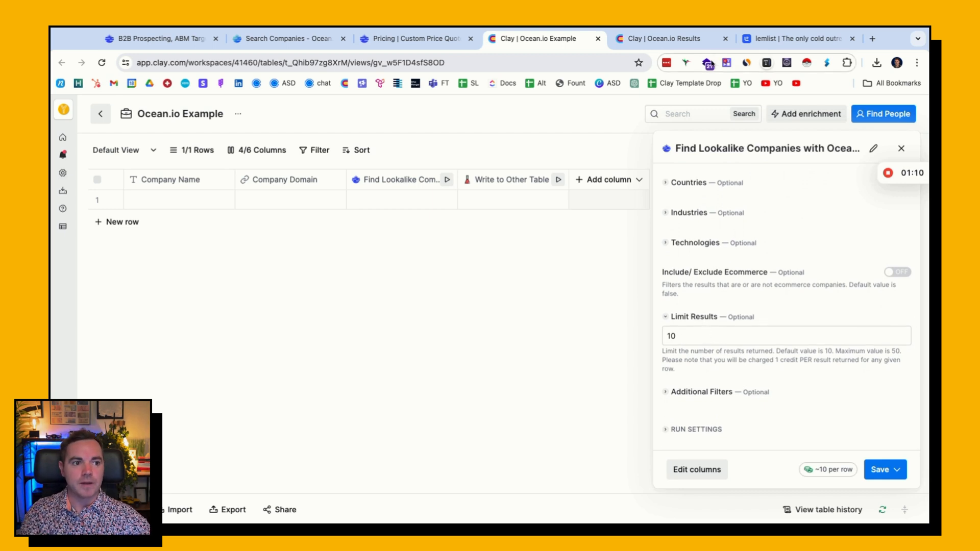
pyautogui.click(799, 38)
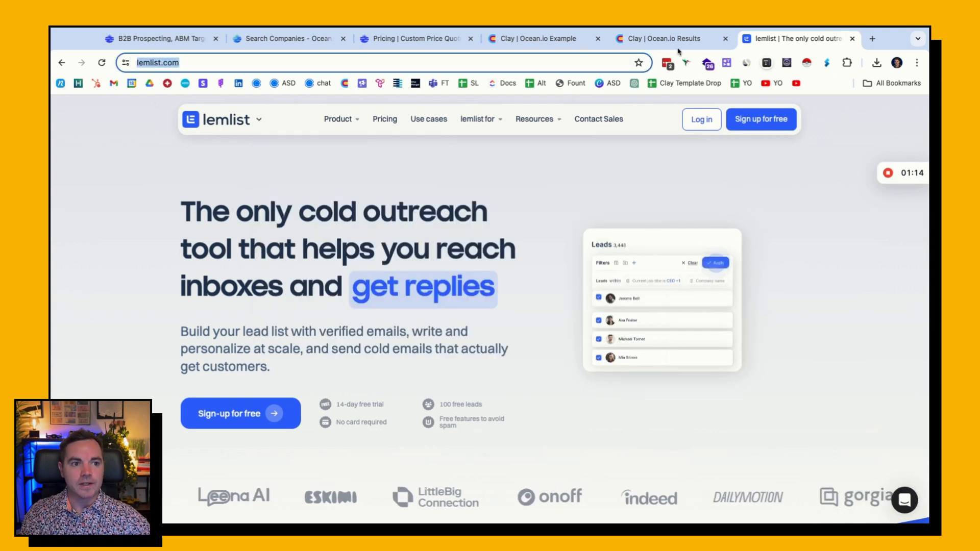
# Step: Add a Lemlist row with its domain so the lookalike search finds 10 companies and writes 10 rows
pyautogui.click(534, 39)
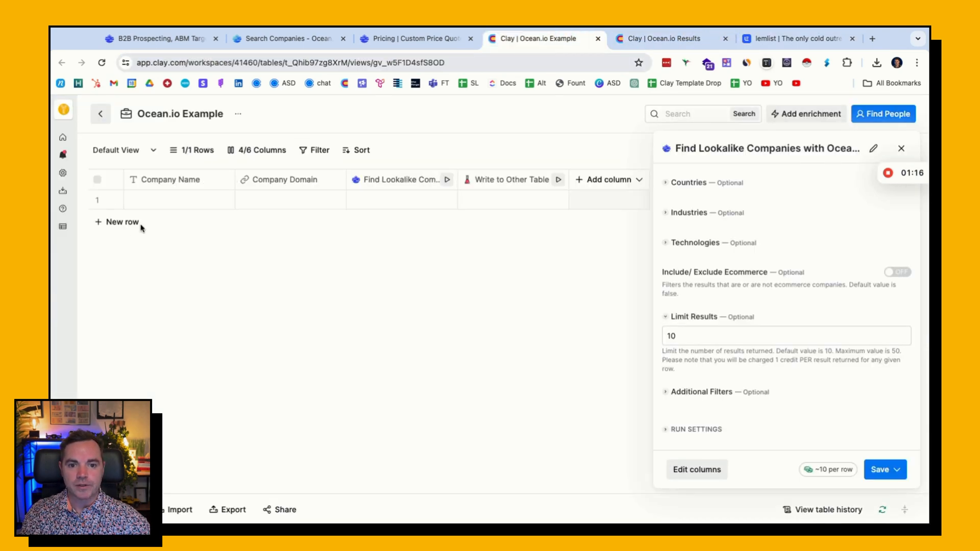
pyautogui.write('Lemlist')
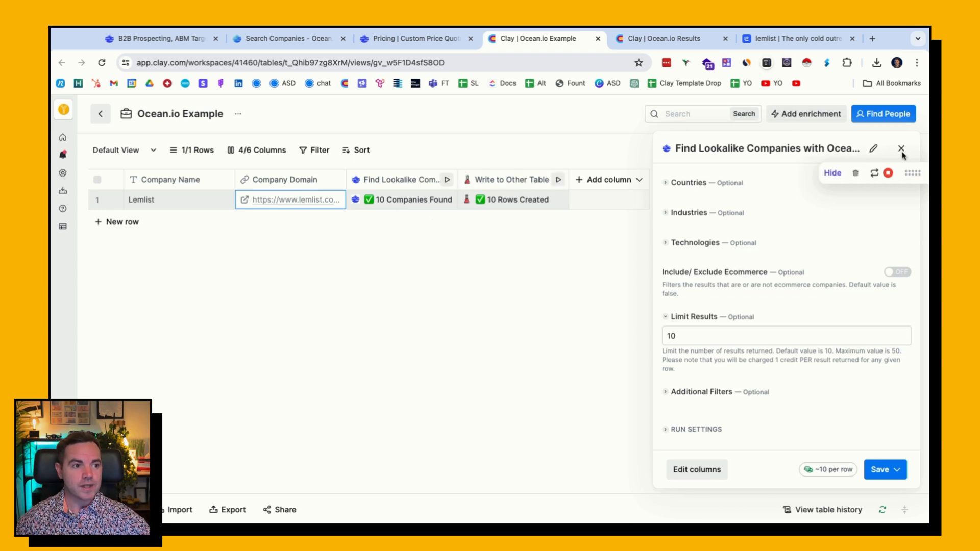
pyautogui.click(901, 149)
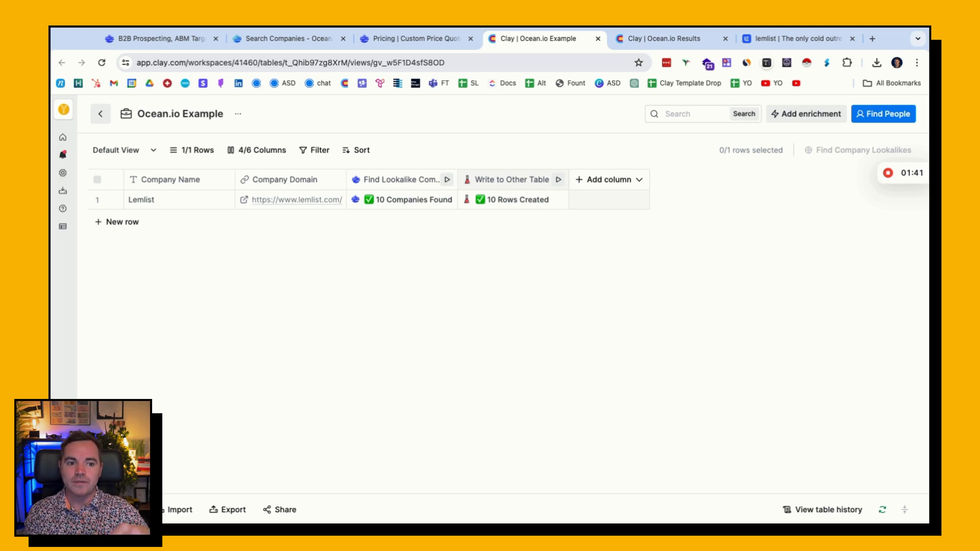
pyautogui.moveTo(504, 232)
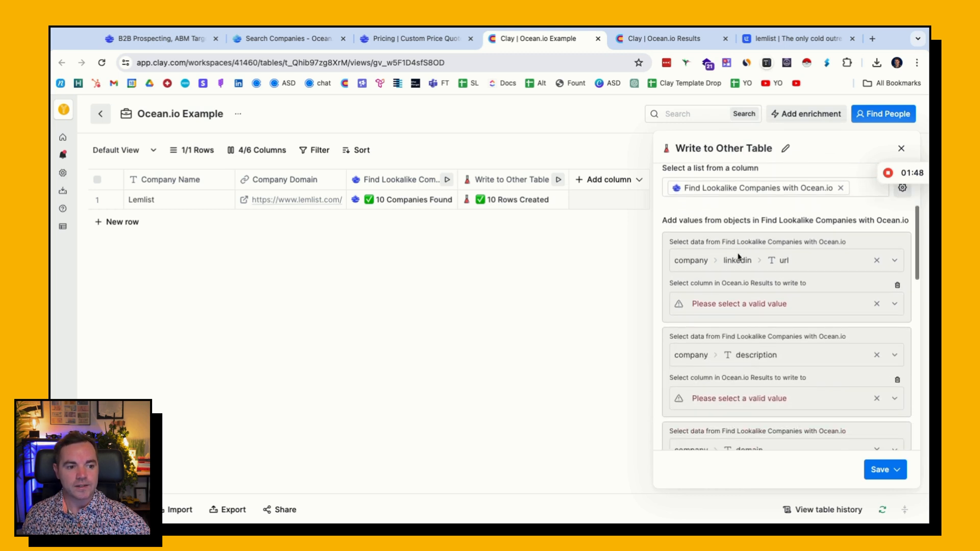
# Step: Bring up the Ocean.io Results table holding the 10 lemlist lookalike companies
pyautogui.click(658, 39)
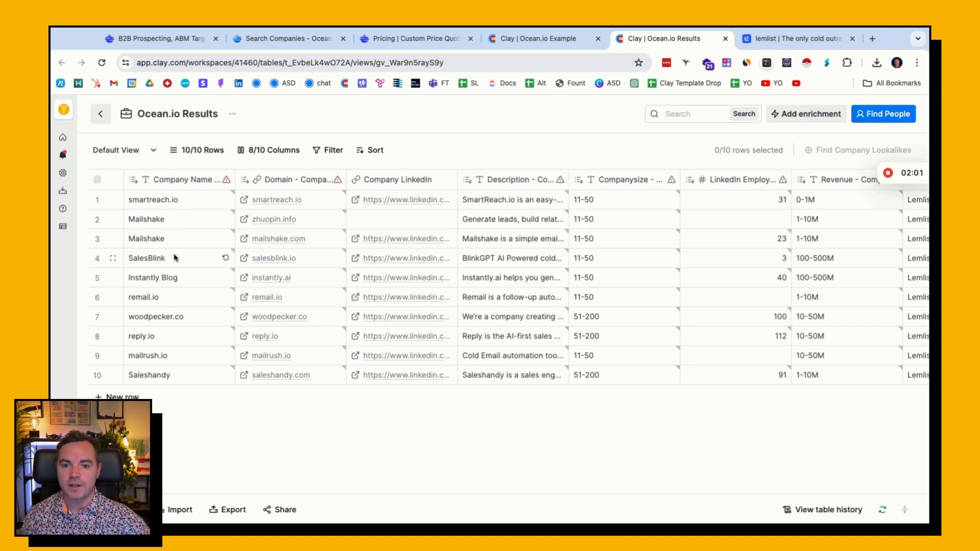
pyautogui.moveTo(166, 330)
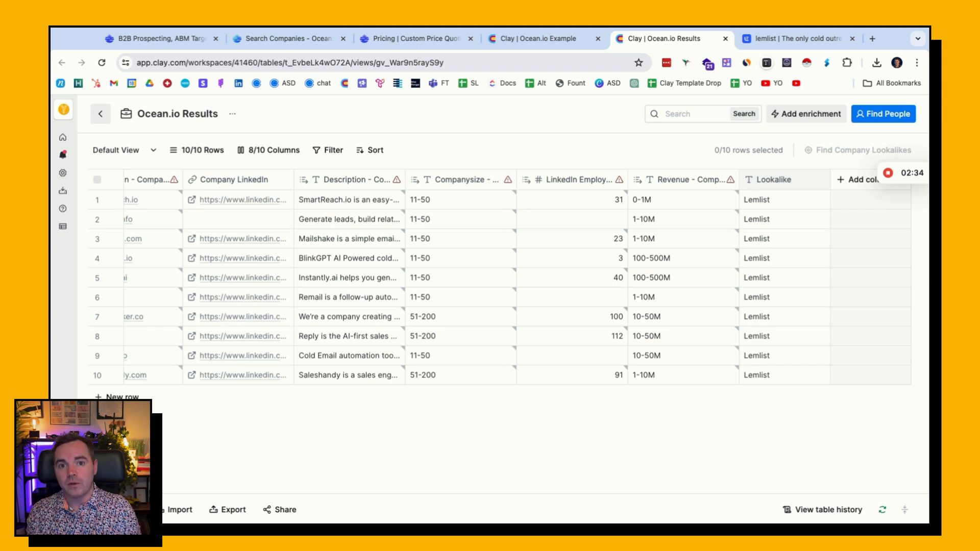
# Step: Reopen the Find Lookalike Companies settings keyed on company domain, down to Limit Results
pyautogui.click(541, 39)
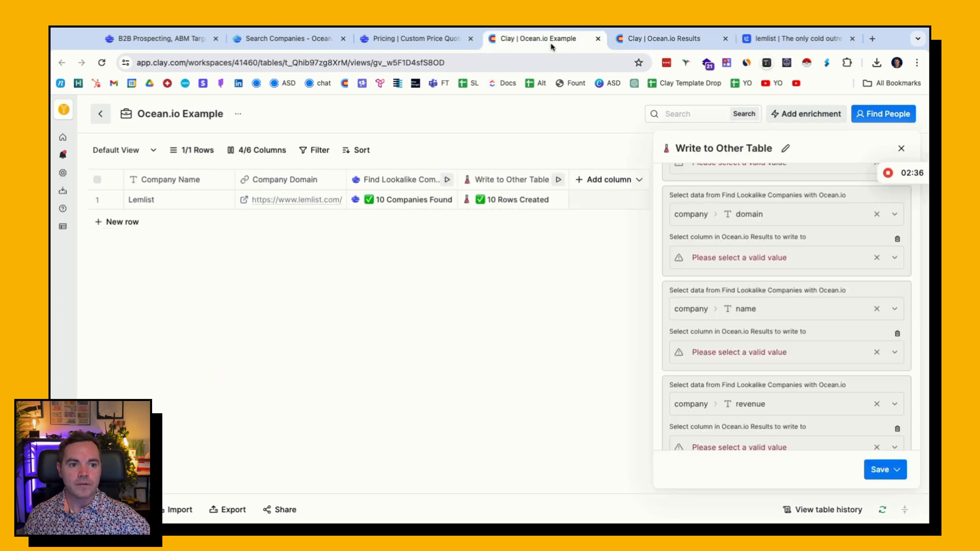
pyautogui.click(400, 179)
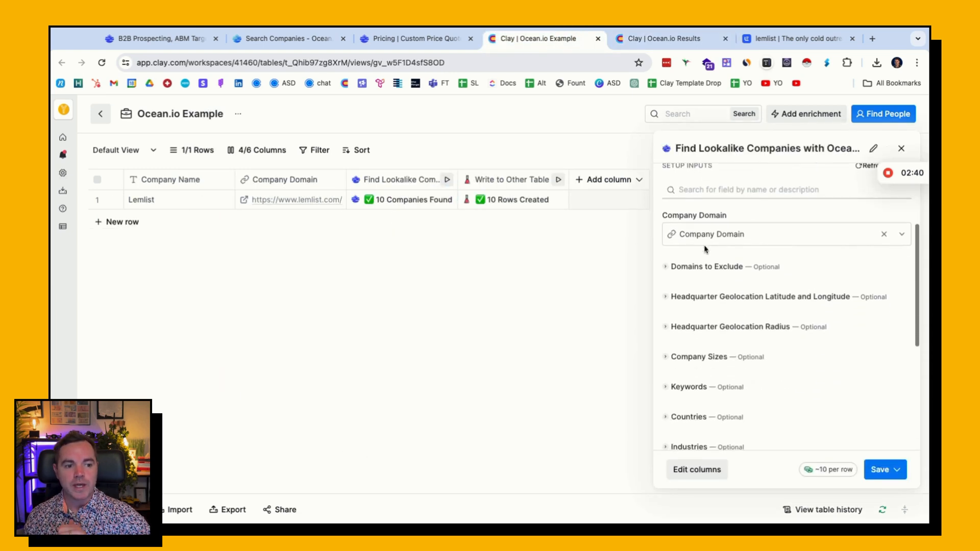
pyautogui.scroll(-3)
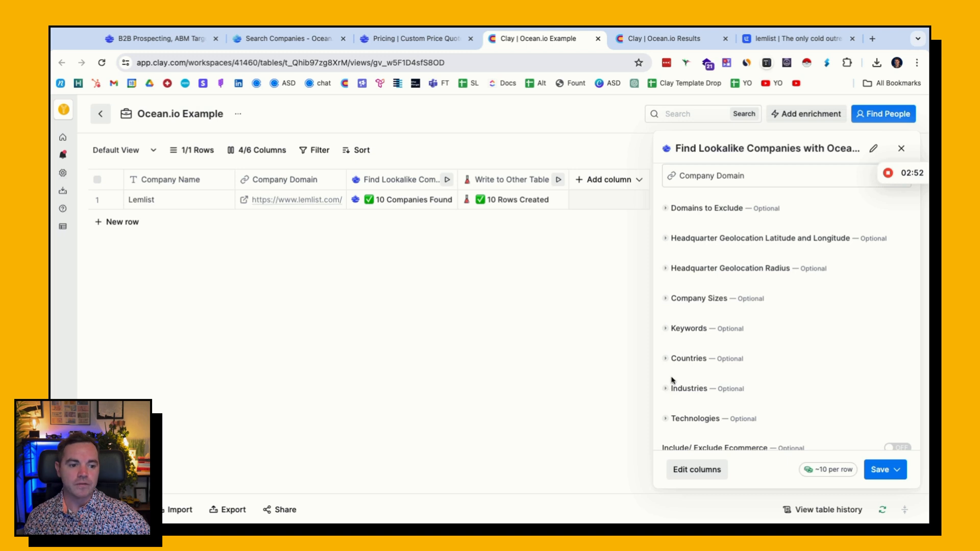
pyautogui.scroll(-3)
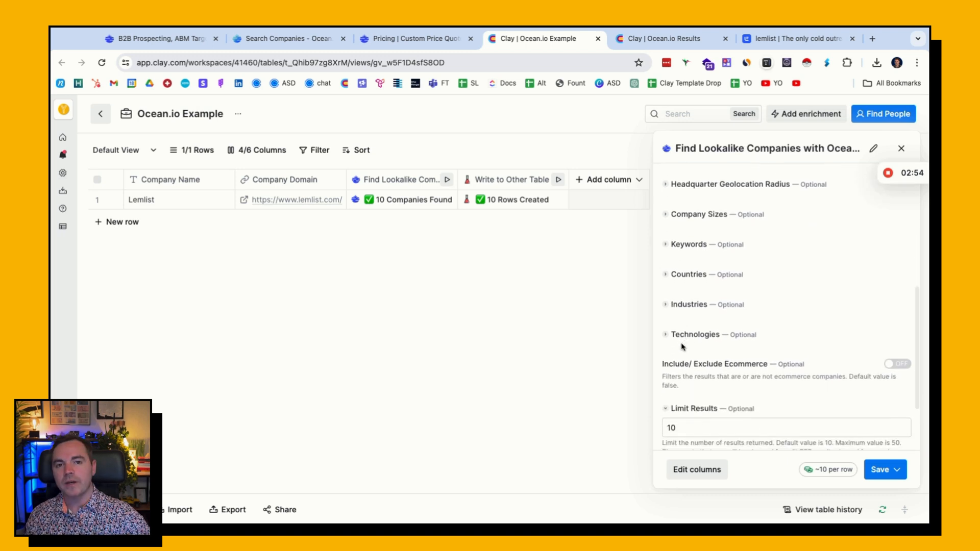